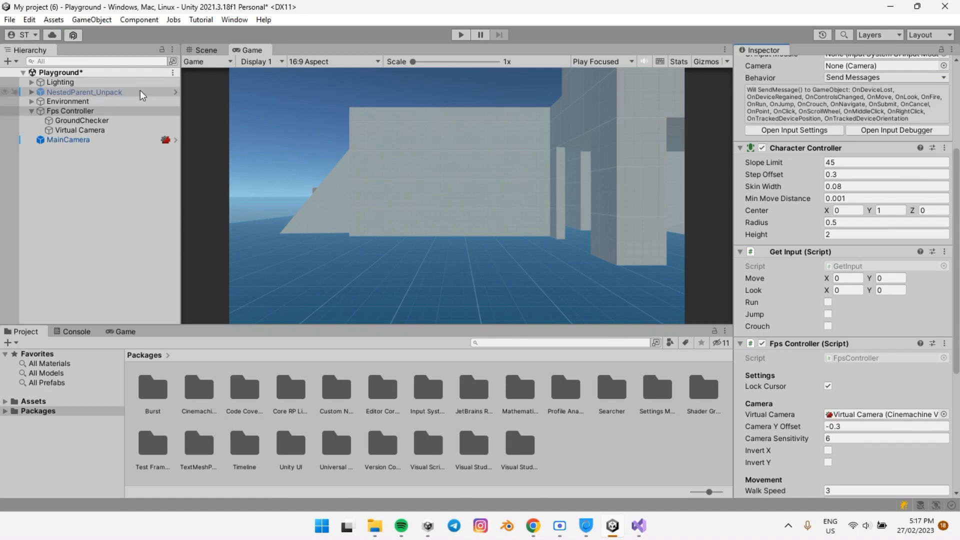
- Collapse the Fps Controller's children in the Hierarchy and deselect it
click(31, 111)
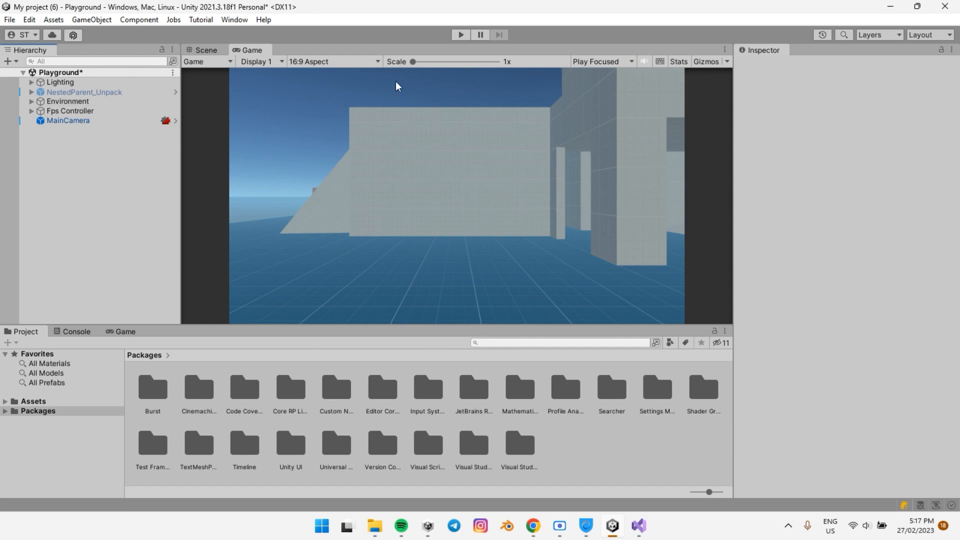
click(70, 111)
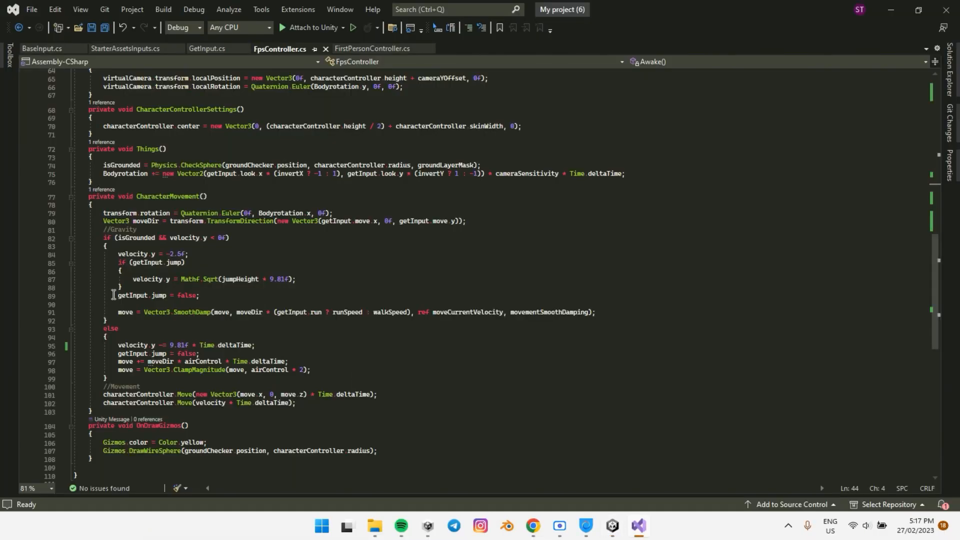
mouse_move(310, 245)
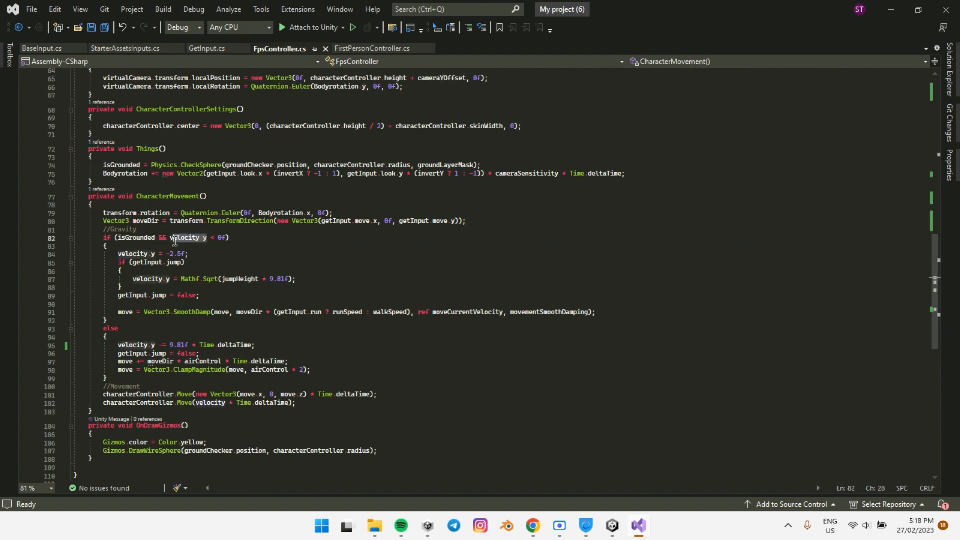
click(208, 237)
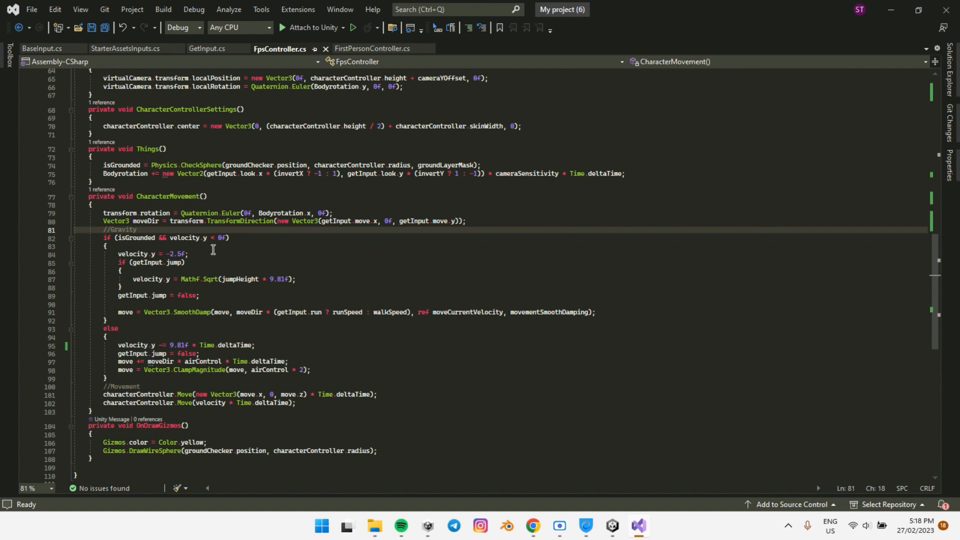
click(204, 237)
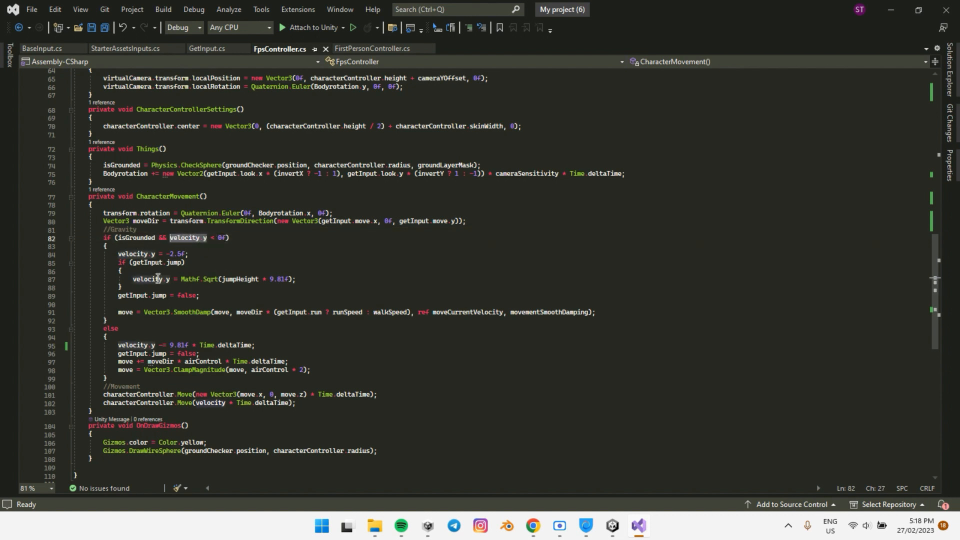
click(347, 369)
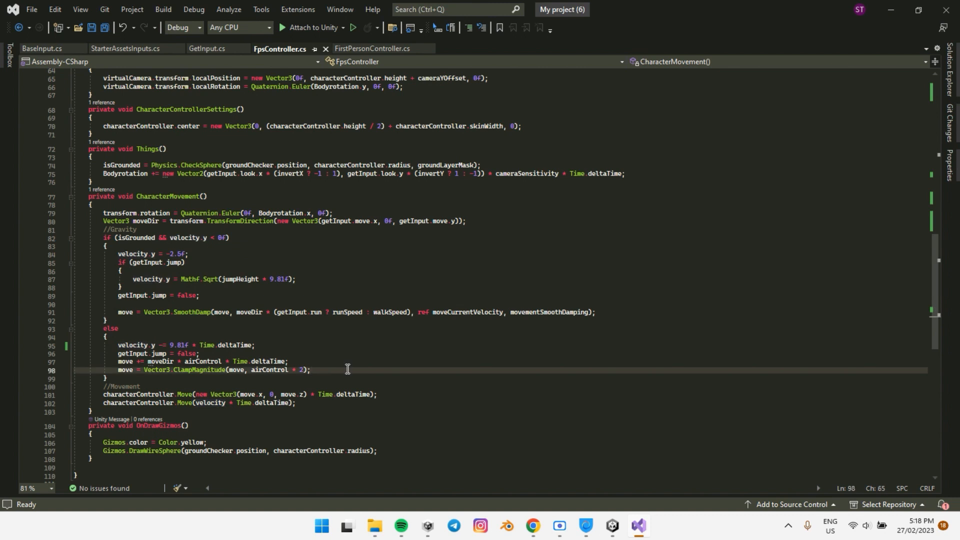
- Add an empty if block: velocity.y > 0.1f && characterController.velocity.y < 0.1f
text(if(velocity > 0.1f)
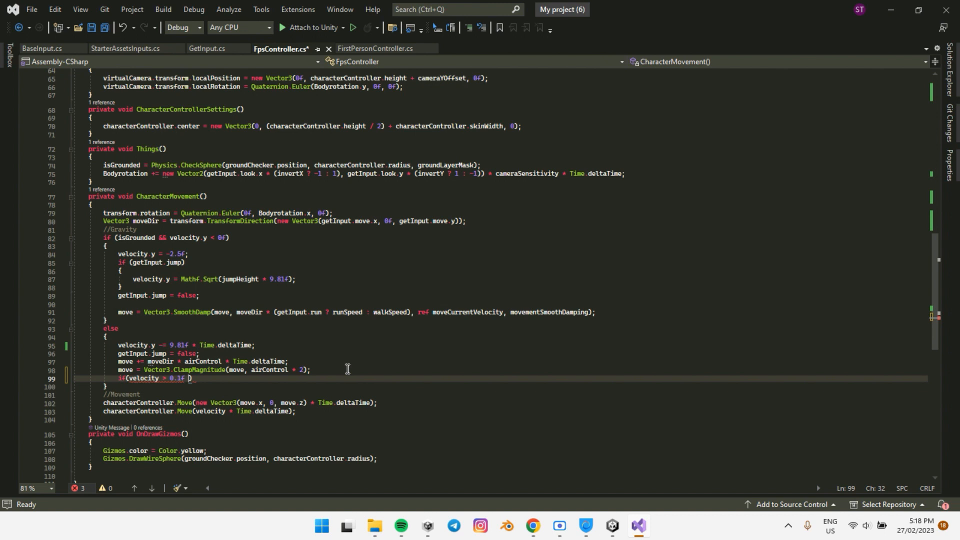
text(&& char)
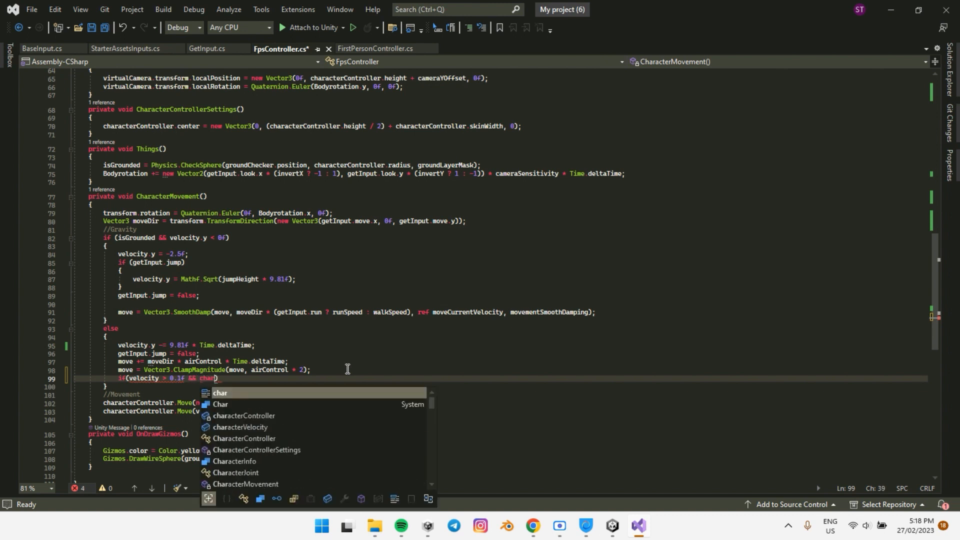
text(characterController.c)
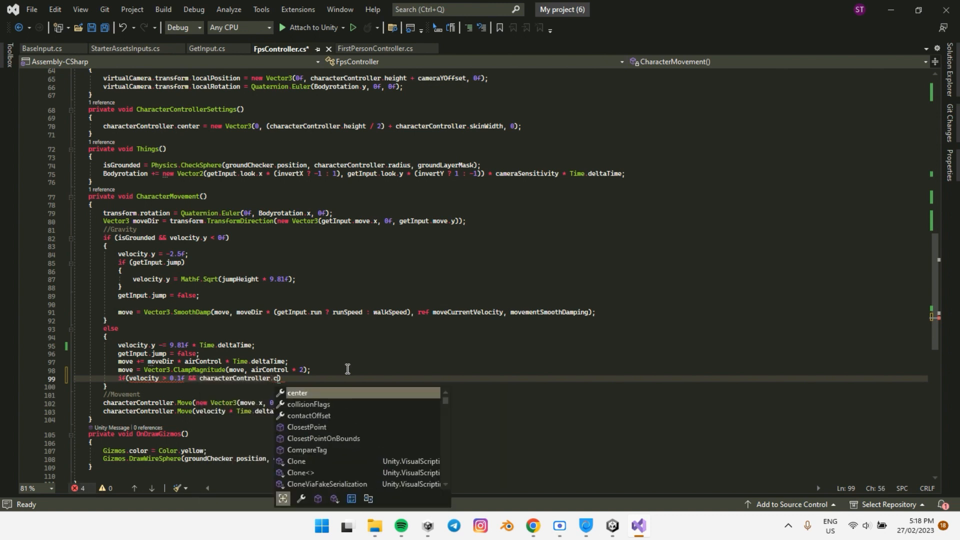
text(velocity)
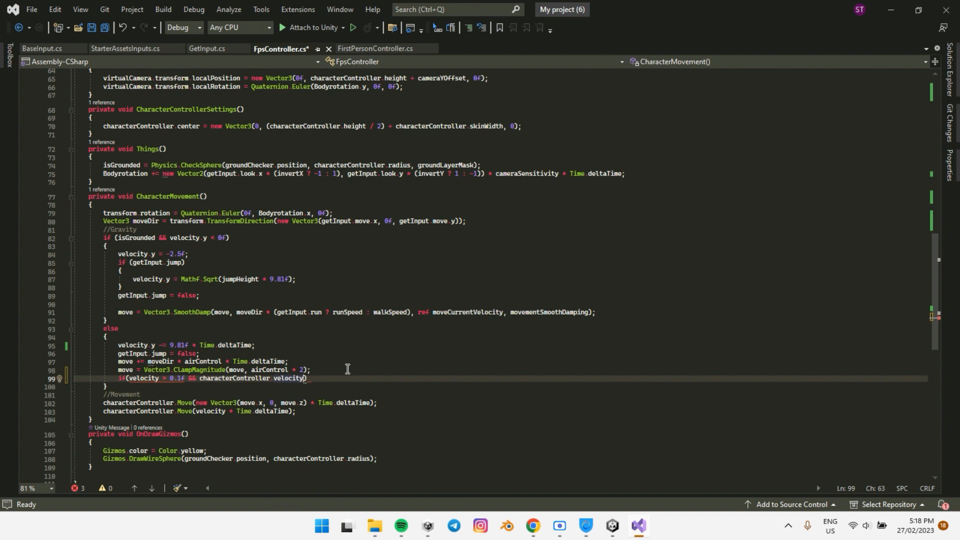
text(.y)
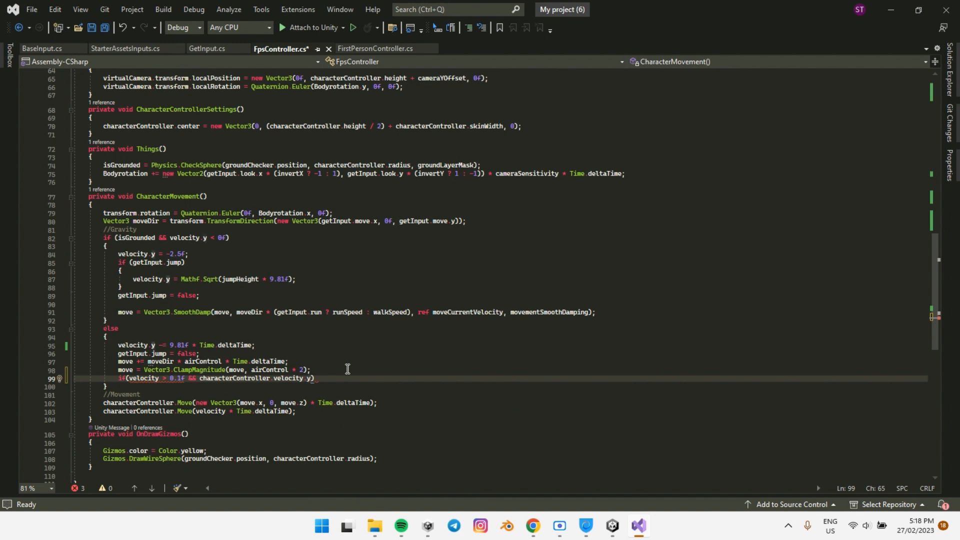
text())
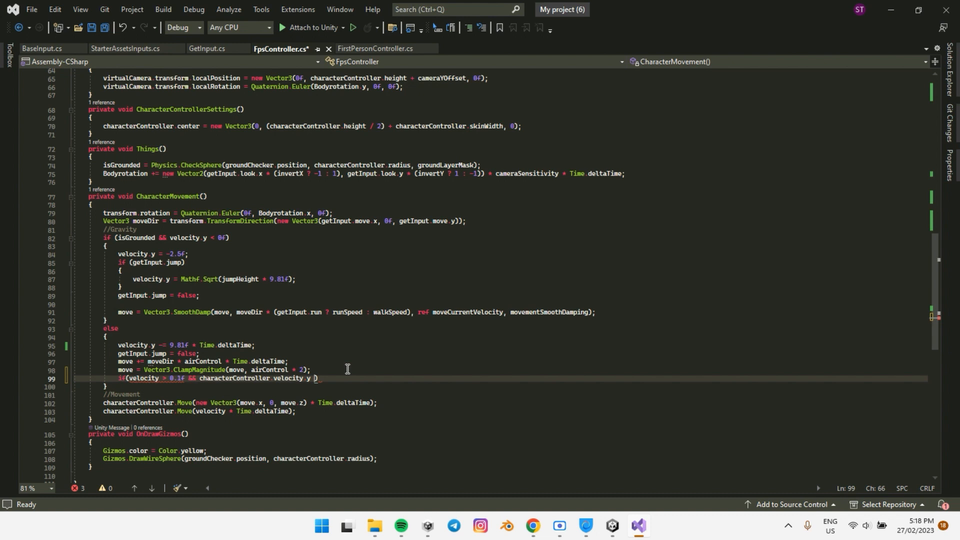
text(< 0.1f))
text({)
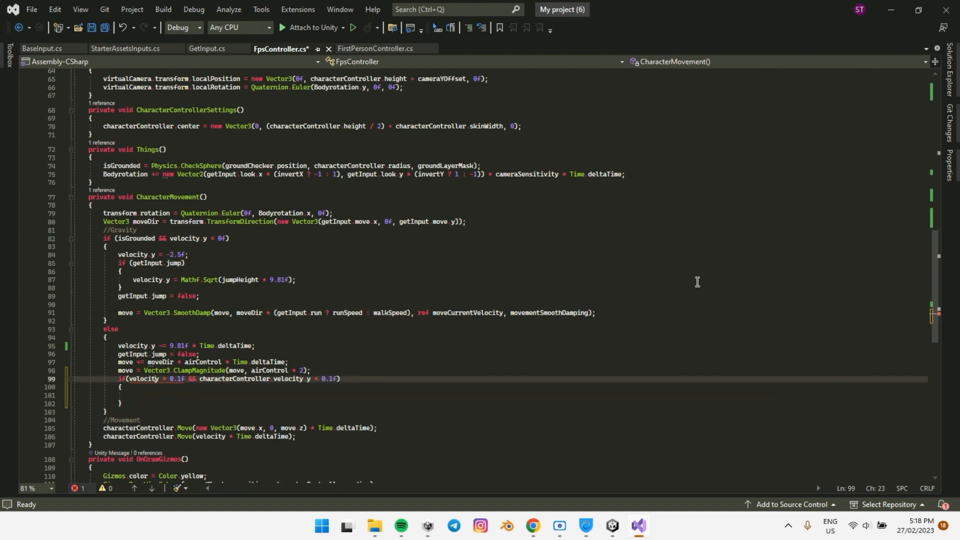
text(.)
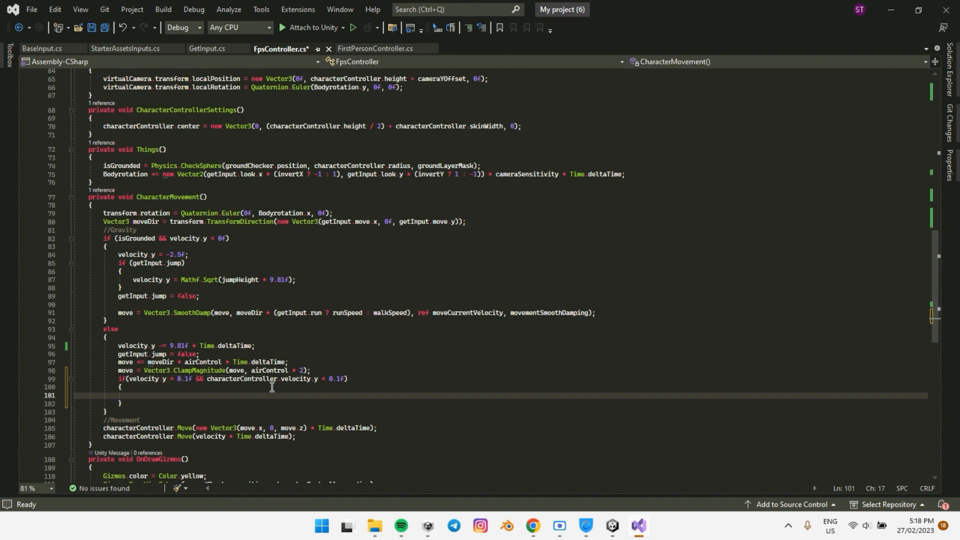
mouse_move(186, 382)
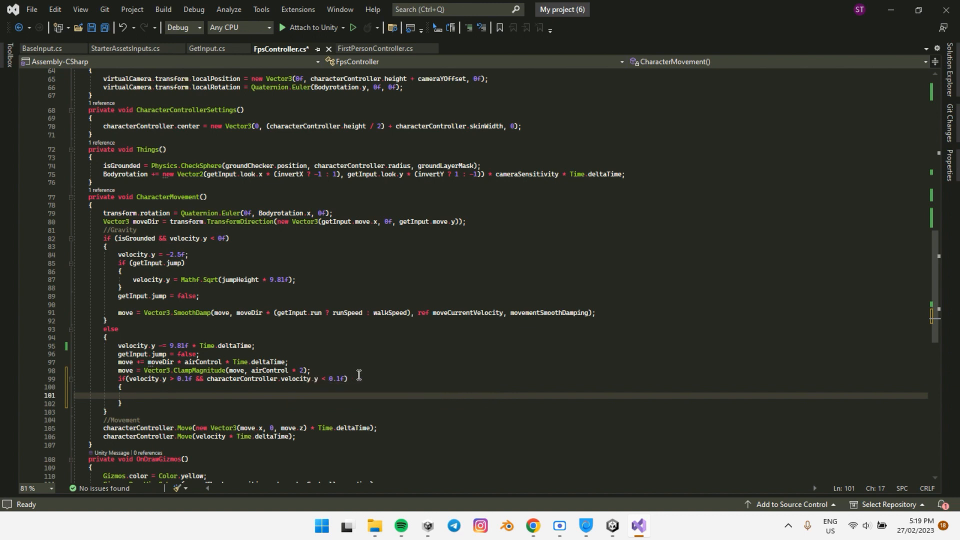
mouse_move(164, 396)
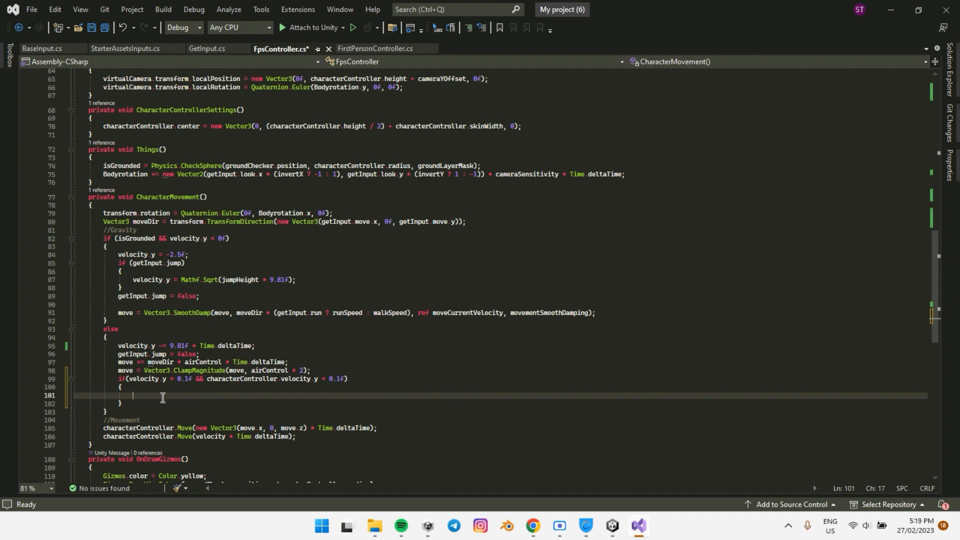
- Set velocity.y = 0; inside the ceiling-hit block and save the script
text(velocity.y =)
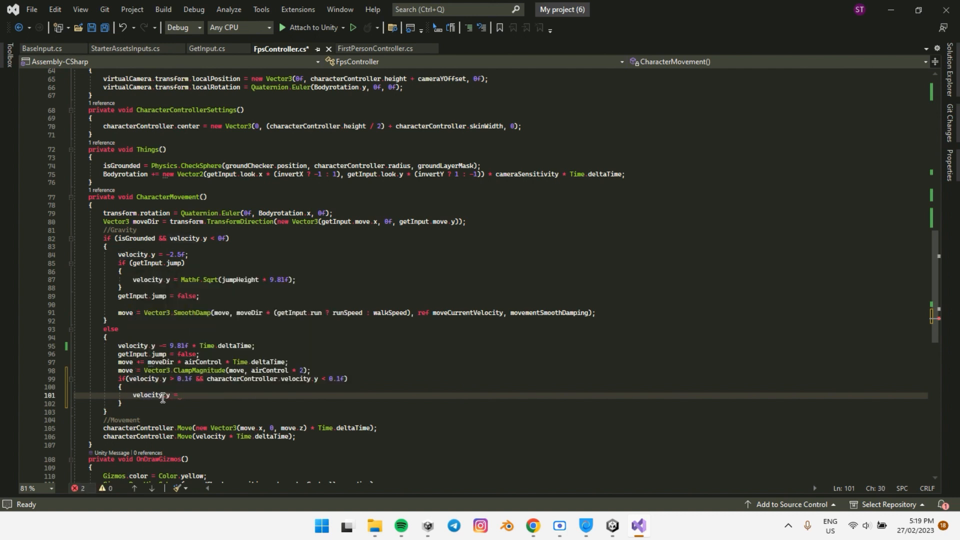
text(0;)
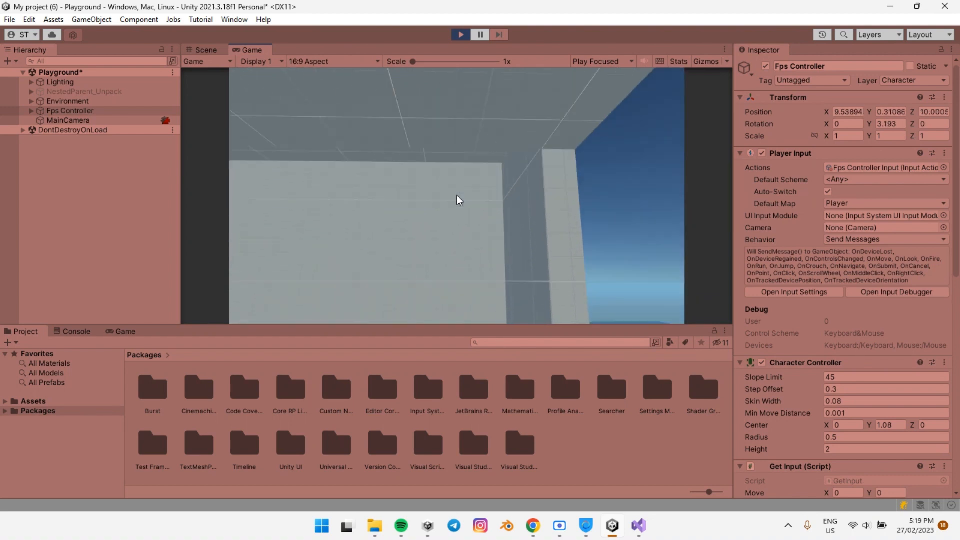
- After testing the ceiling jump in Play mode, switch to Visual Studio
key(Alt+Tab)
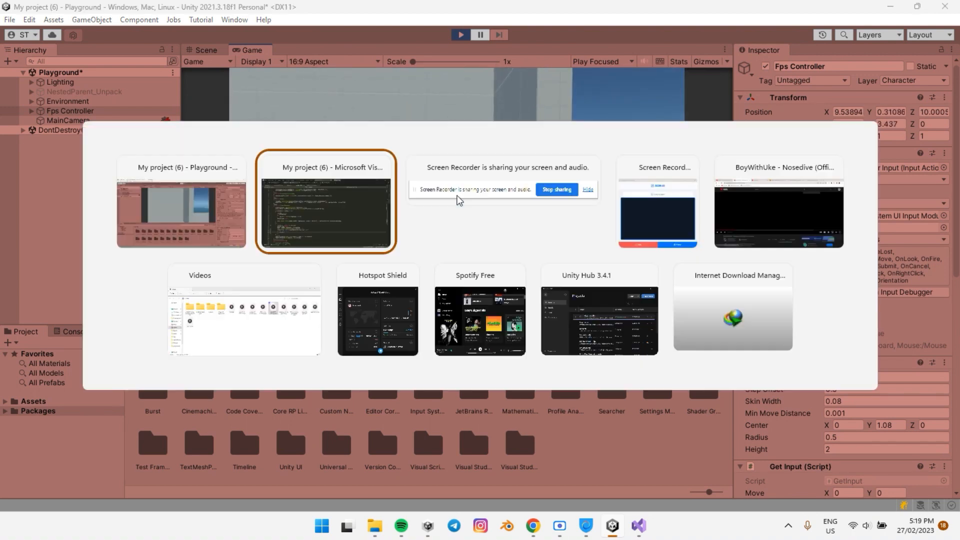